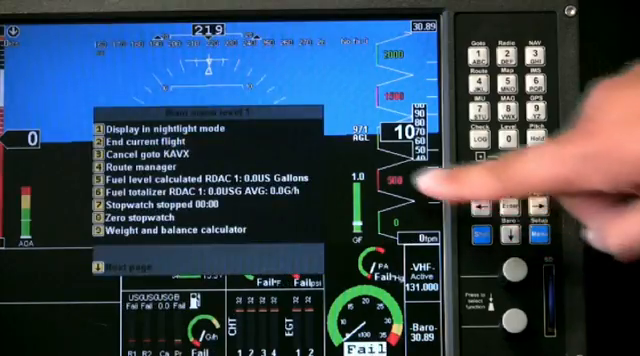
{"action": "mouse_move", "coordinate": [180, 300]}
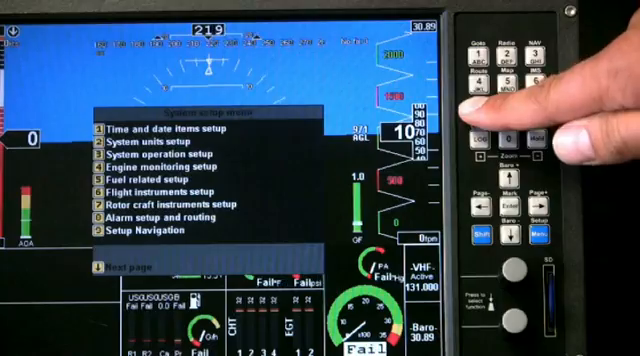
{"action": "mouse_move", "coordinate": [240, 150]}
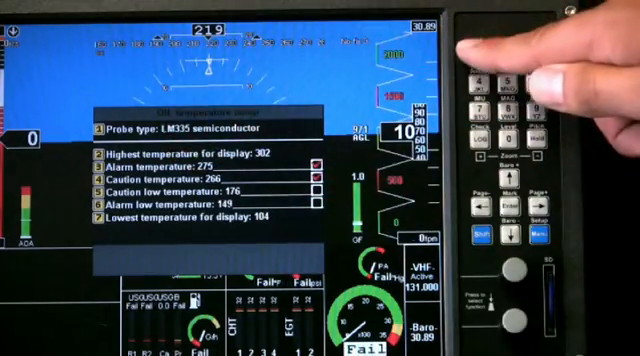
Switch the temperature probe type from LM335 semiconductor to a Westach probe
{"action": "left_click", "coordinate": [496, 48]}
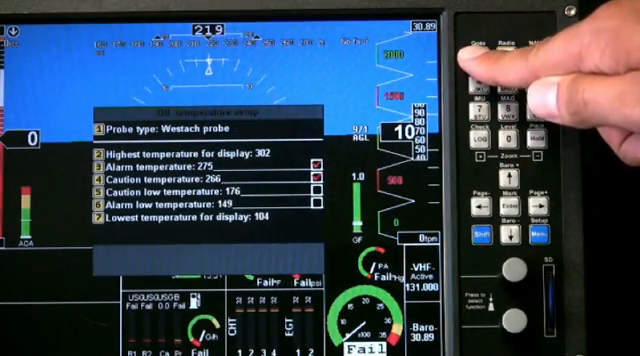
{"action": "left_click", "coordinate": [488, 60]}
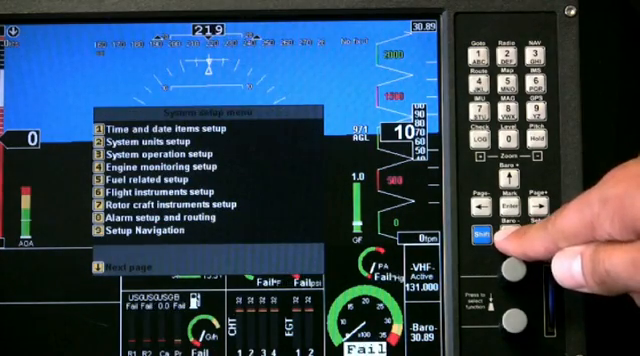
Advance to the setup page listing GPS/NMEA ports, HSI, checklist and system initialization
{"action": "left_click", "coordinate": [510, 190]}
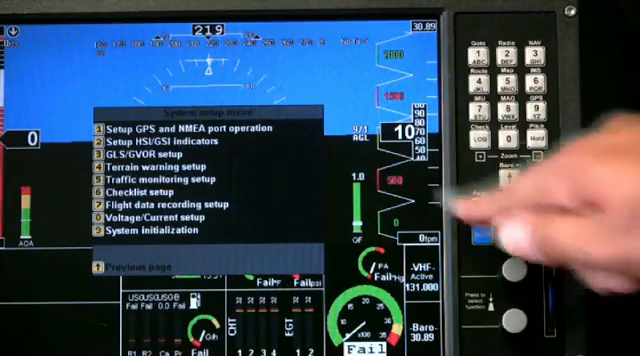